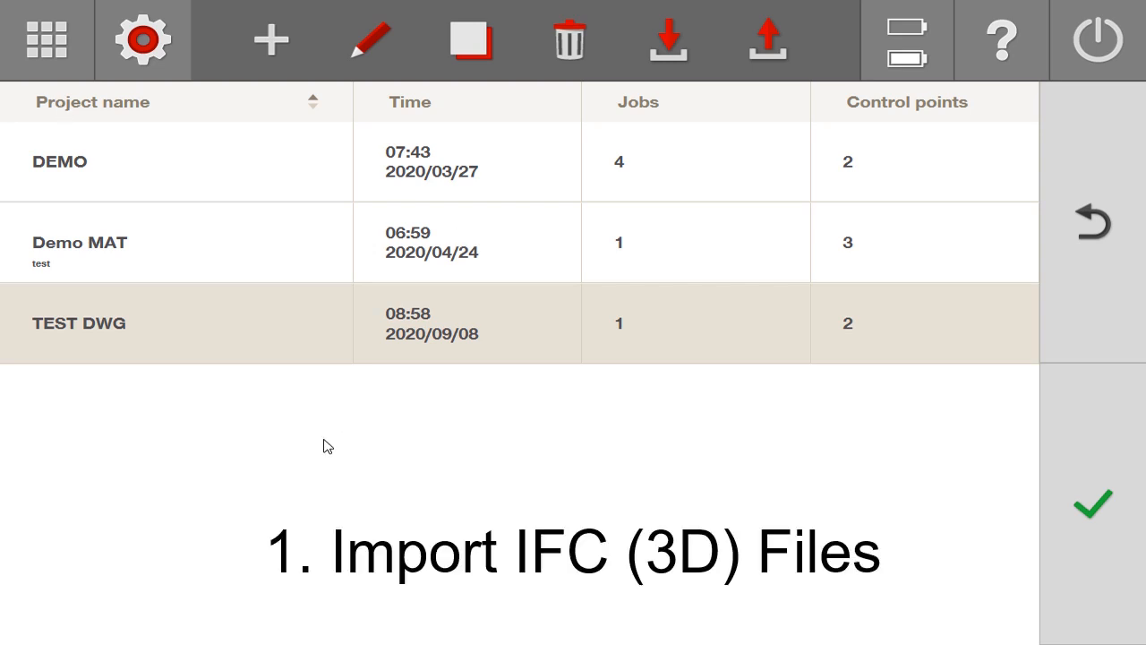
mouse_move(322, 450)
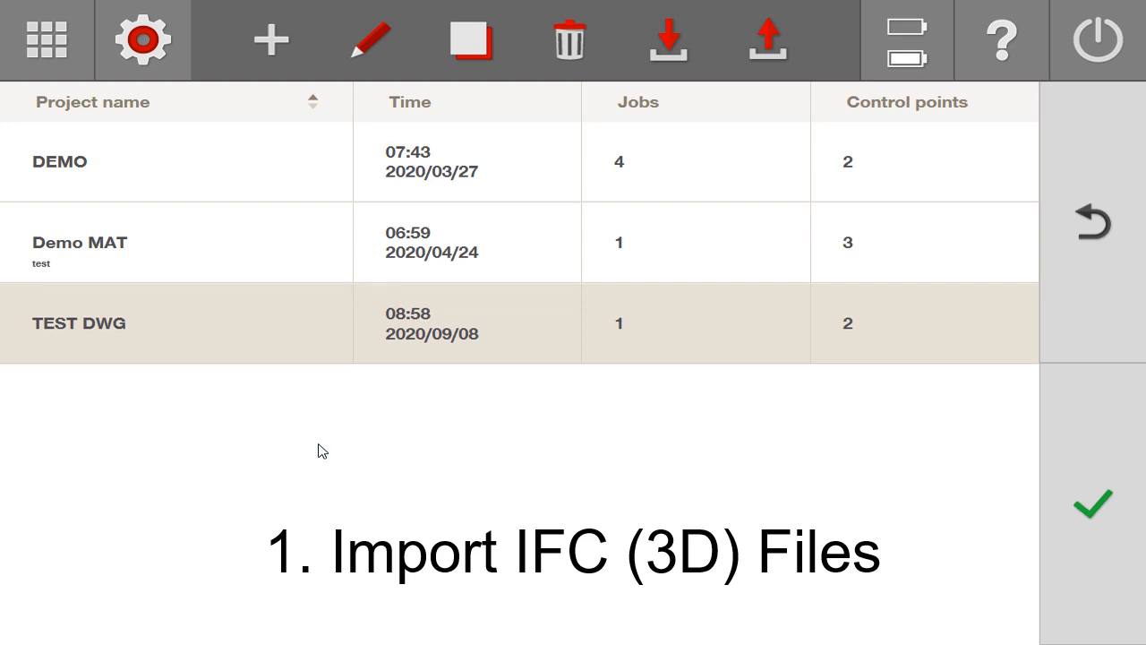
mouse_move(332, 449)
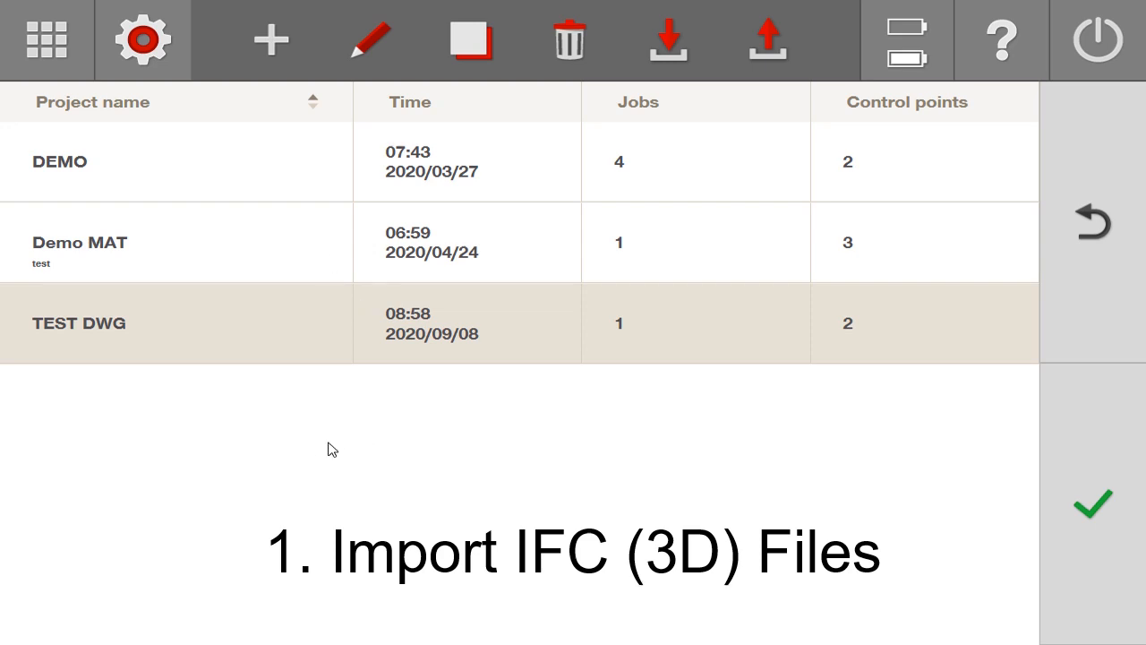
Create a new project with a job named IFC and add the .ifc drawing from drive D:
click(271, 39)
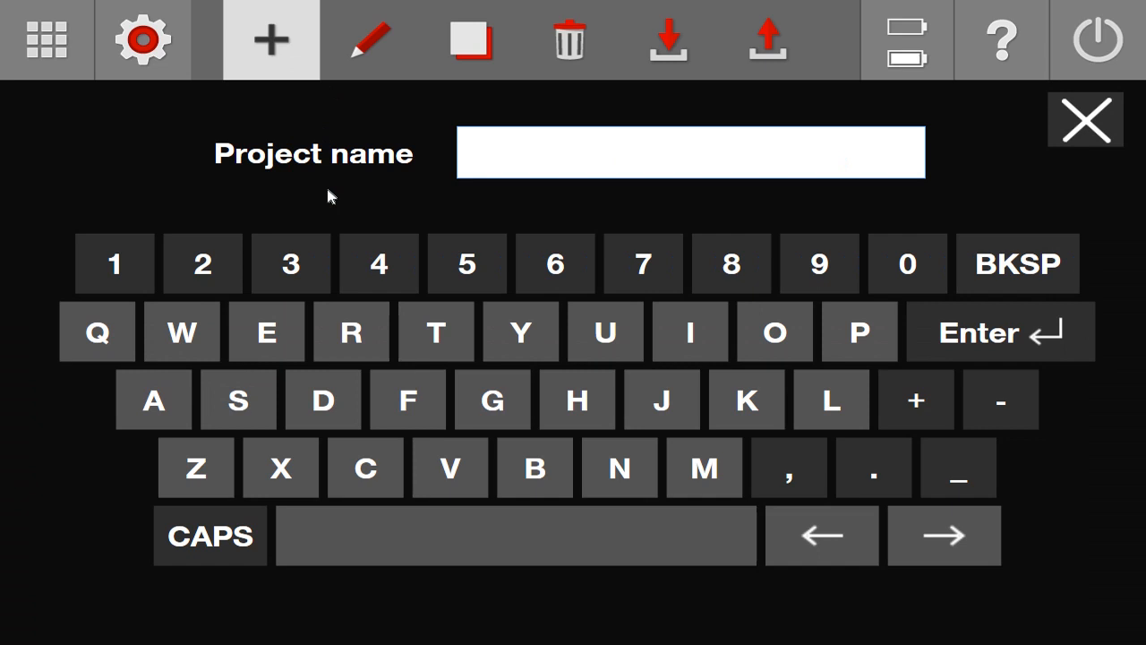
click(689, 153)
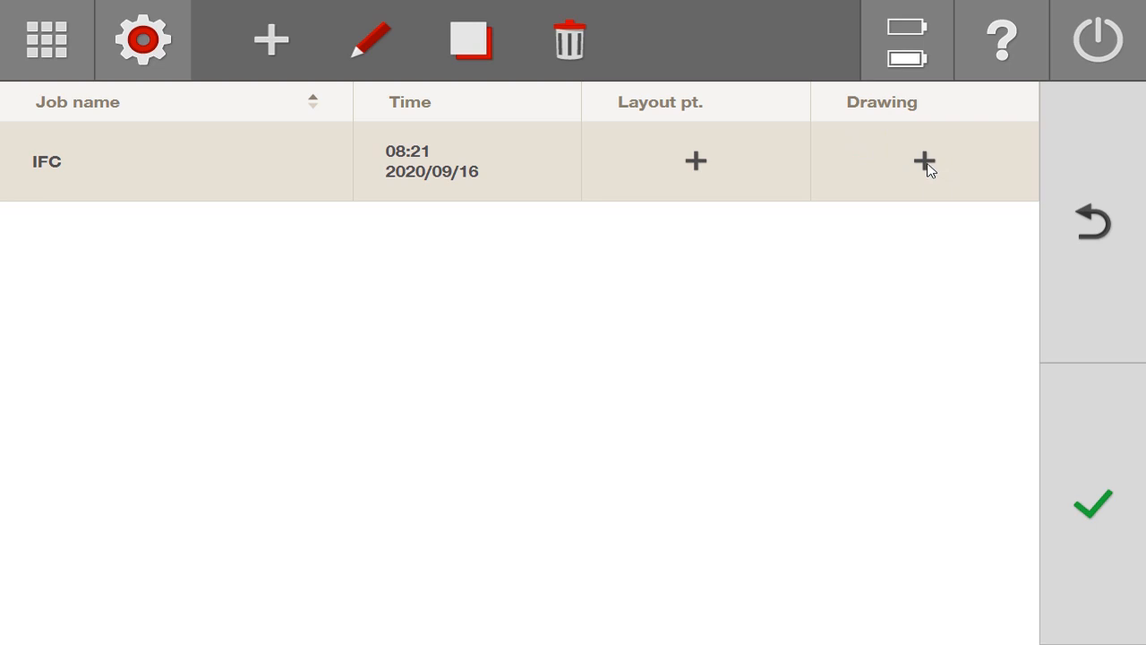
click(925, 162)
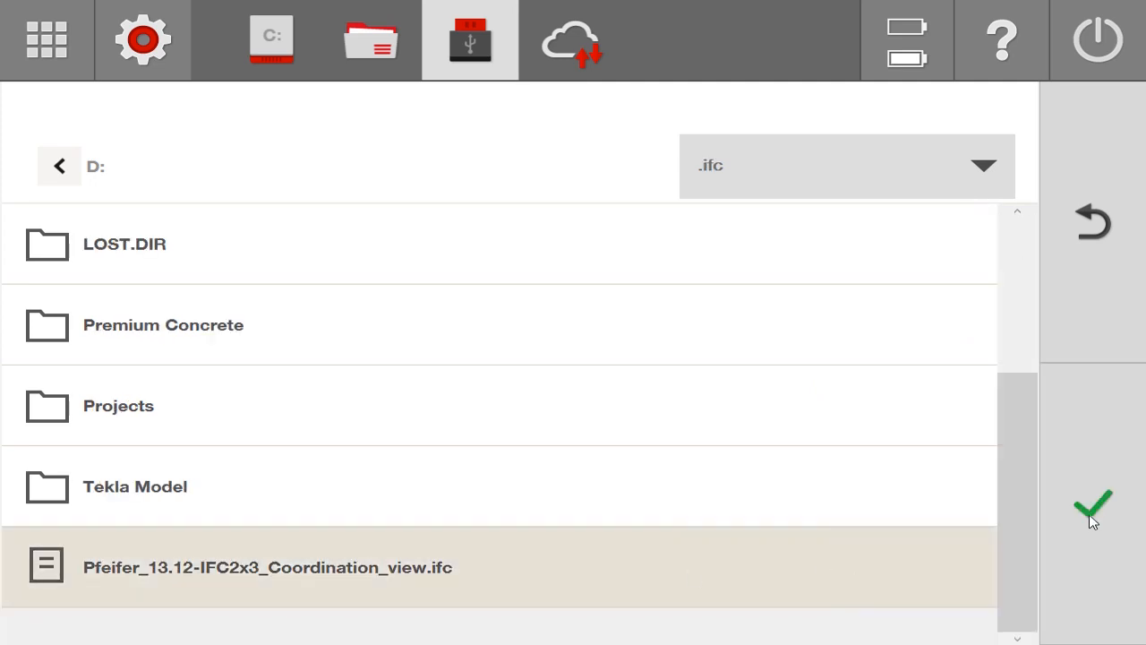
Confirm the IFC file, load the model into Layout and choose endpoint point placement
click(1093, 506)
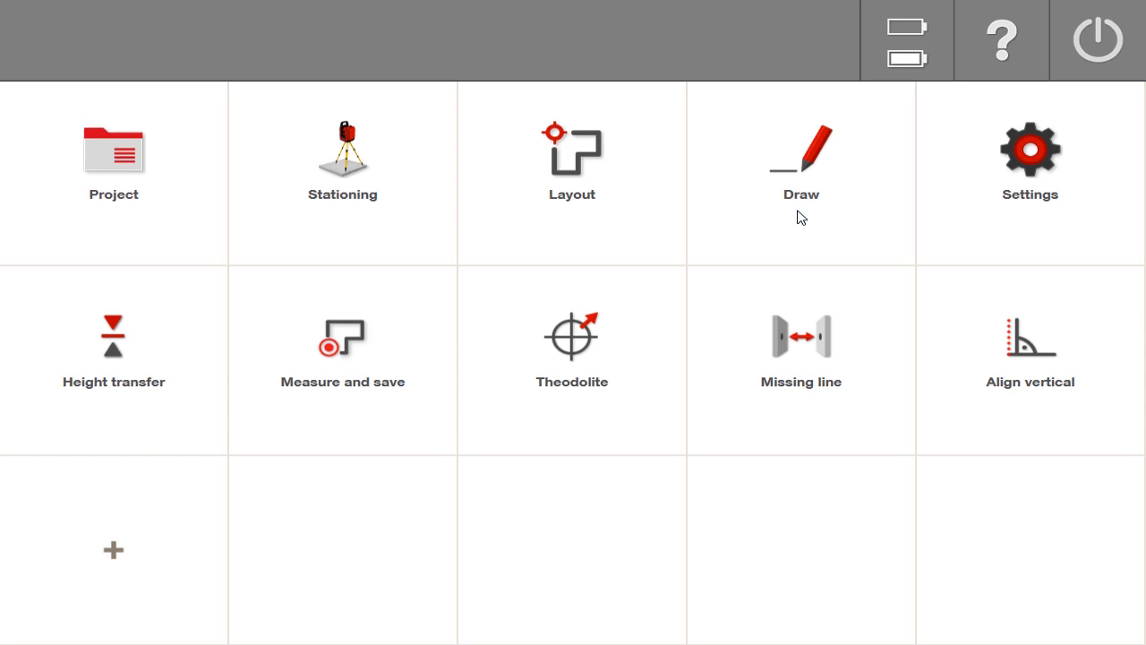
click(572, 161)
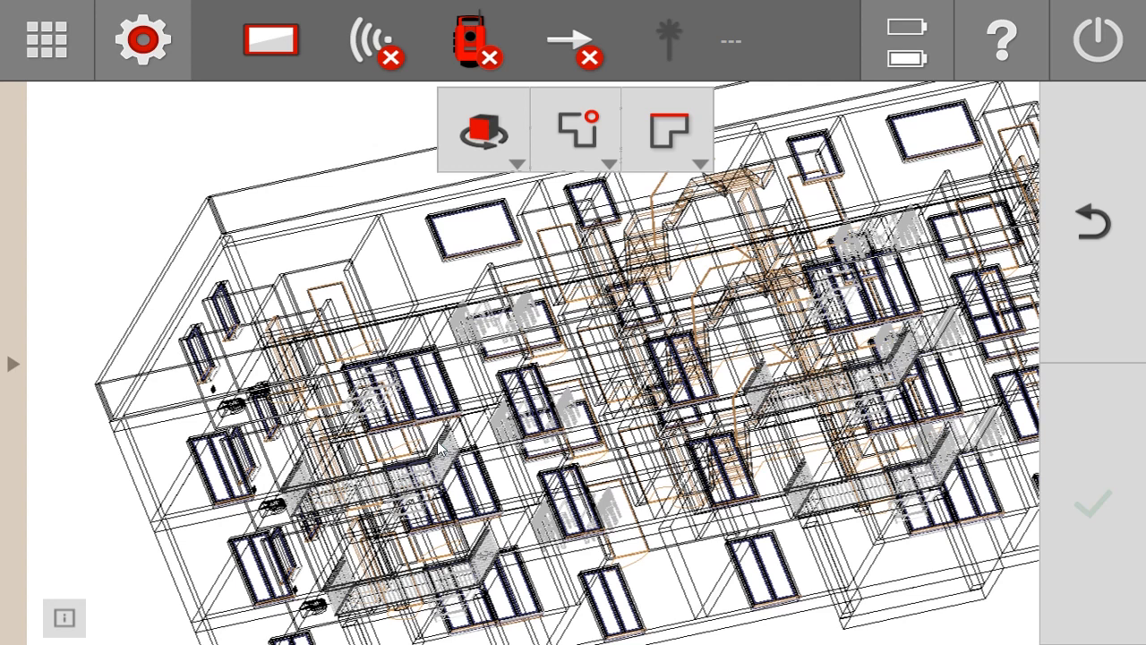
click(575, 129)
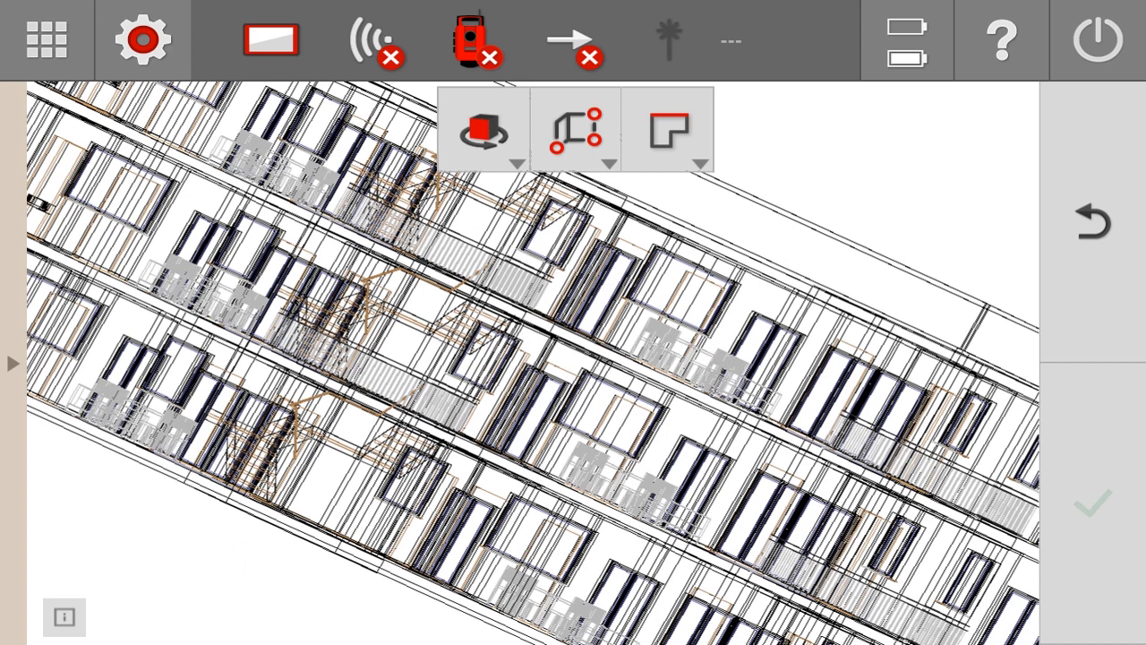
Generate LP layout points at the endpoints of the tapped 3D building elements
click(141, 40)
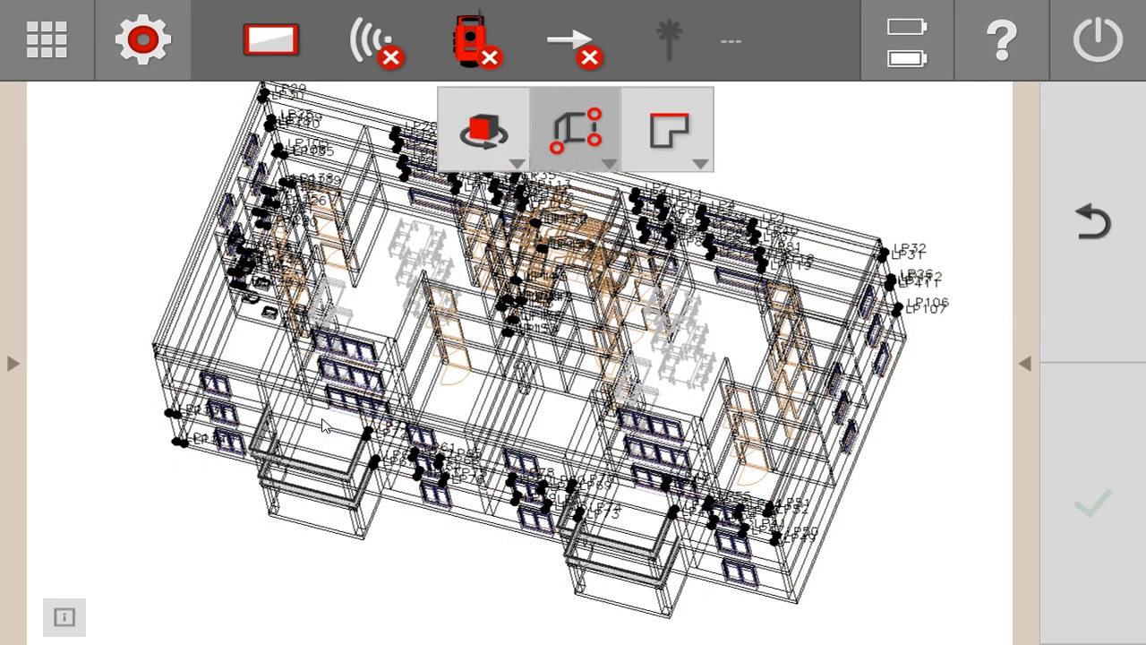
click(141, 39)
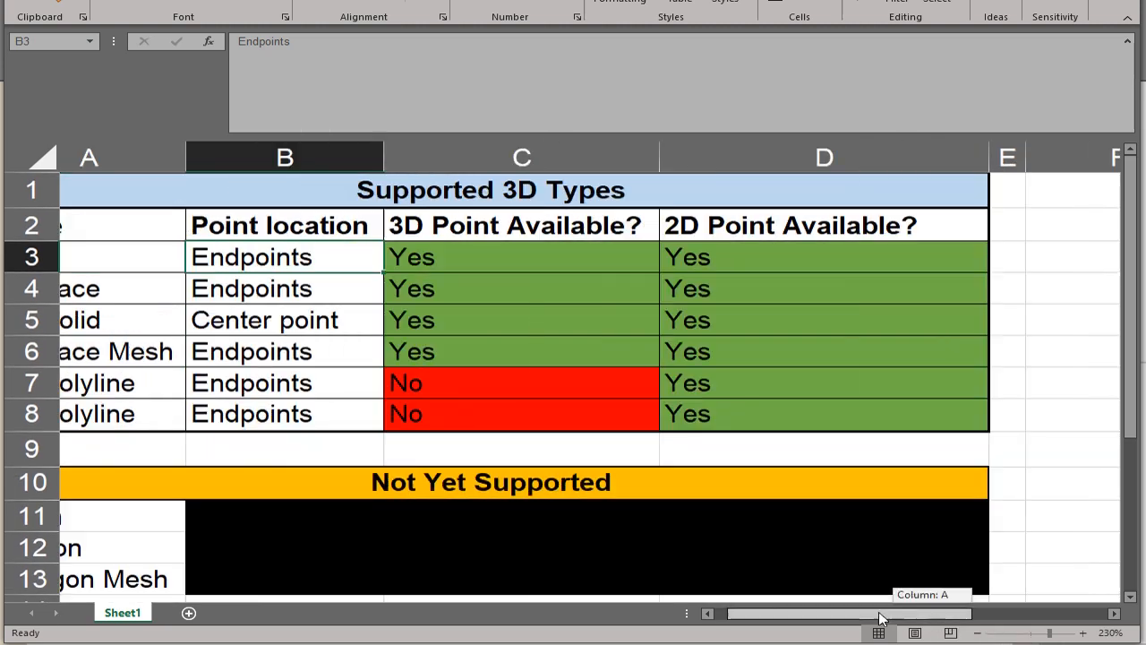
scroll(left, 3)
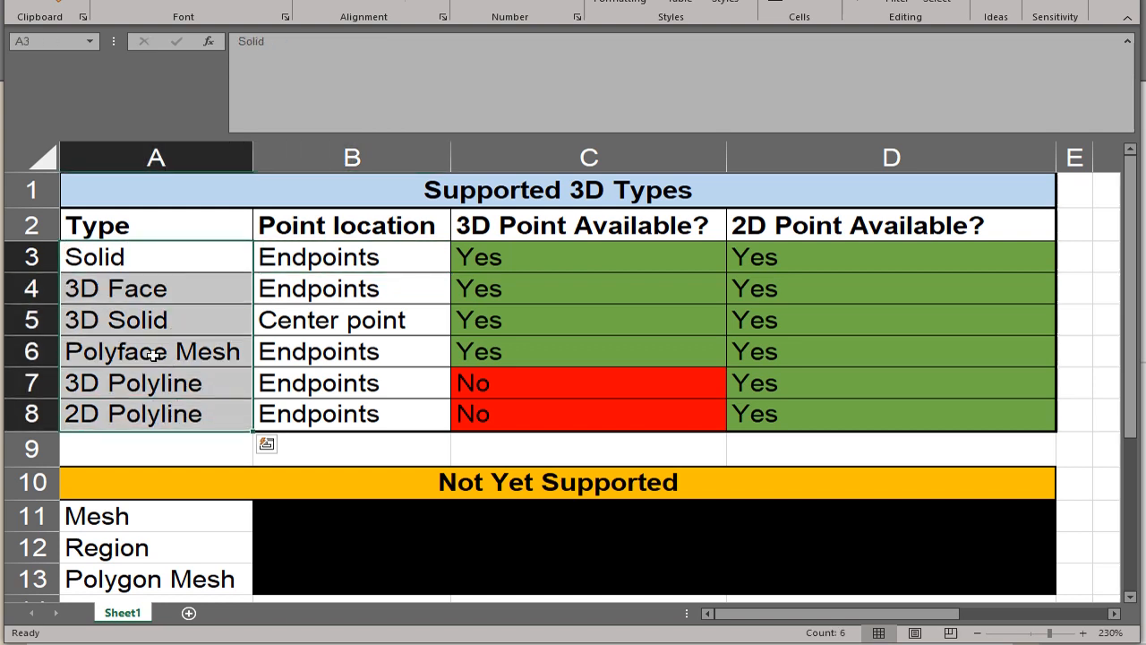
mouse_move(170, 319)
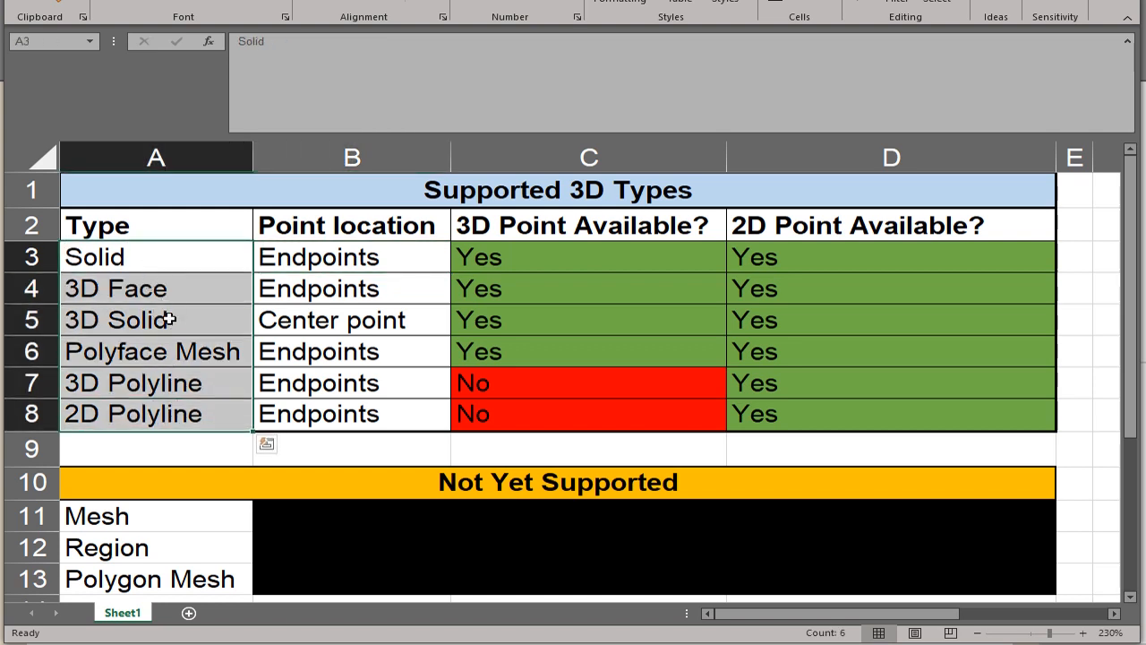
mouse_move(221, 414)
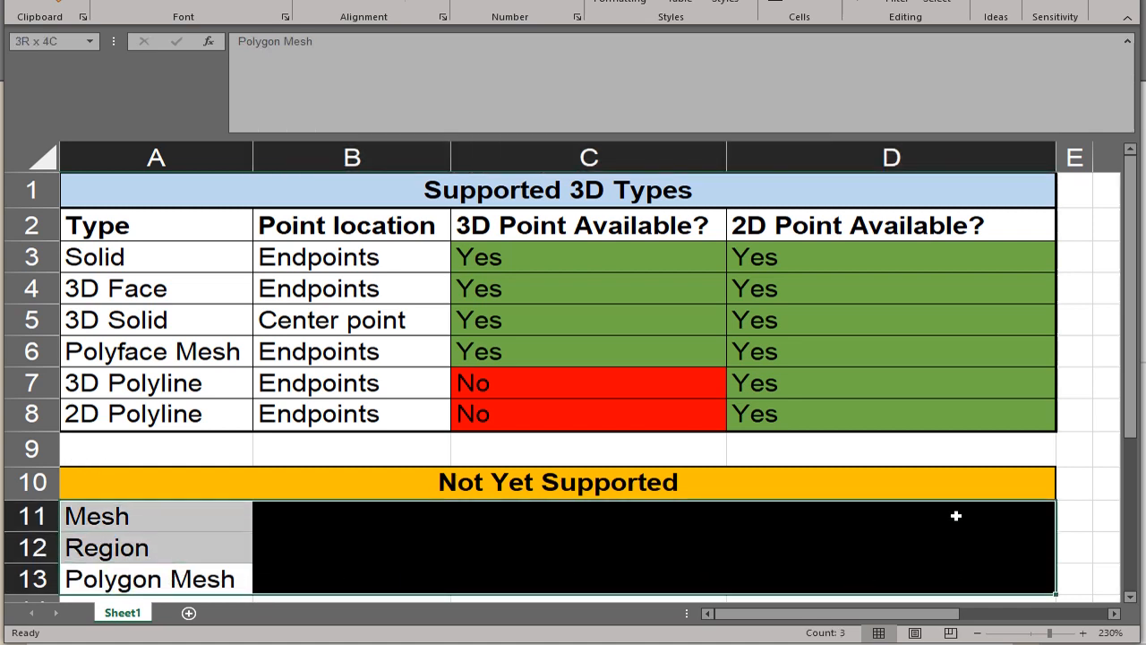
click(149, 578)
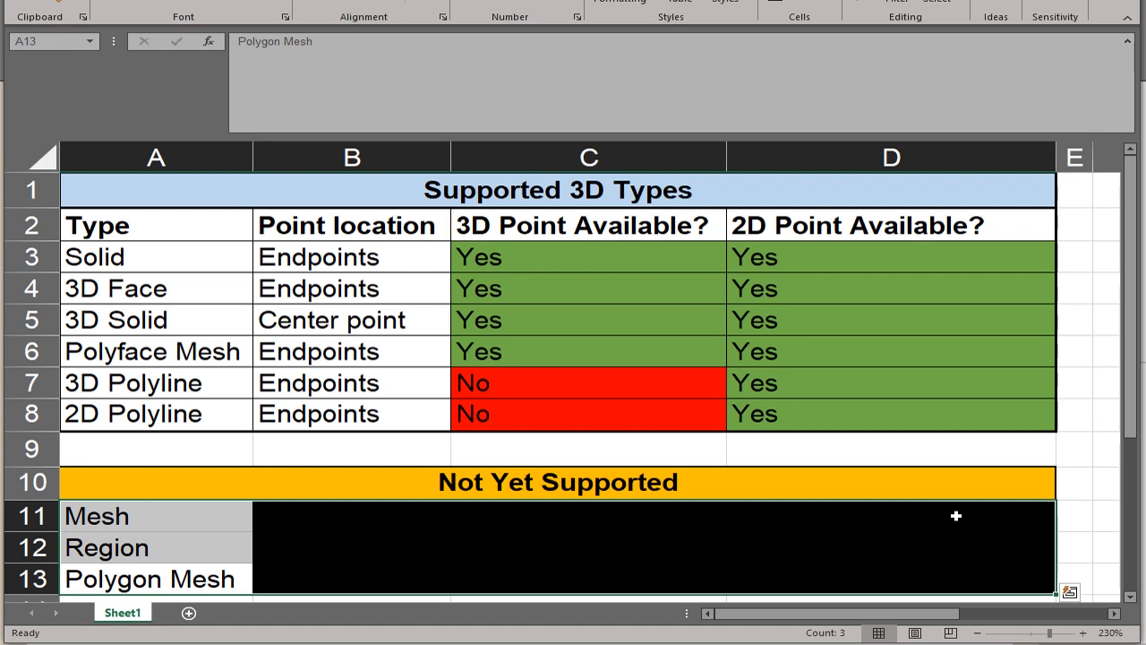
mouse_move(357, 476)
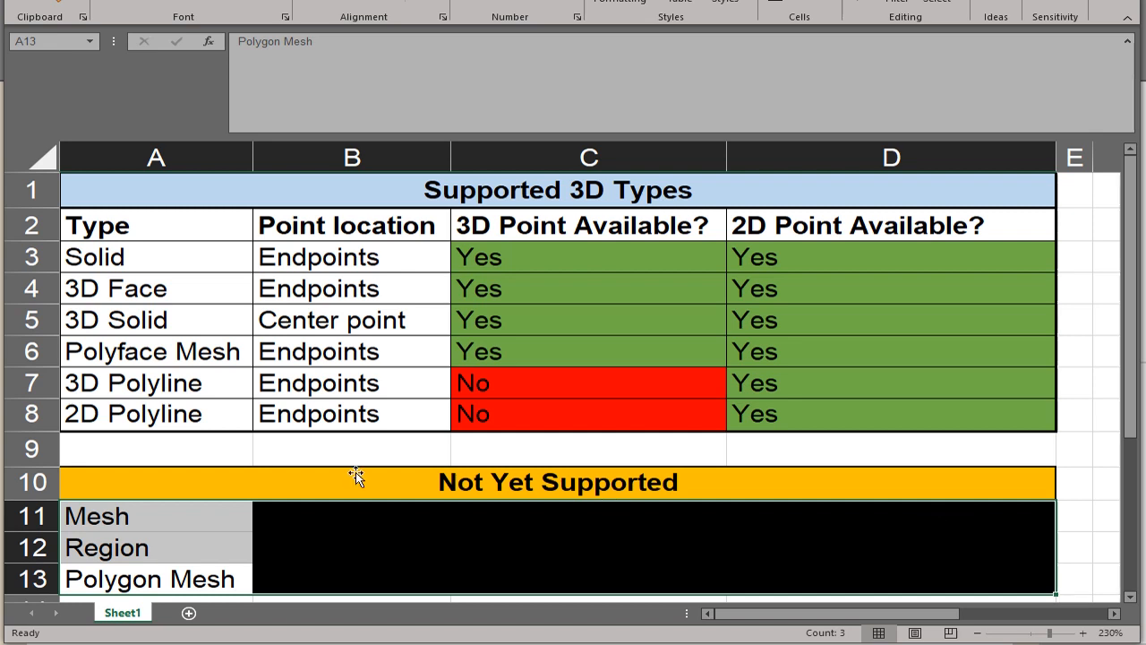
drag(156, 257, 156, 414)
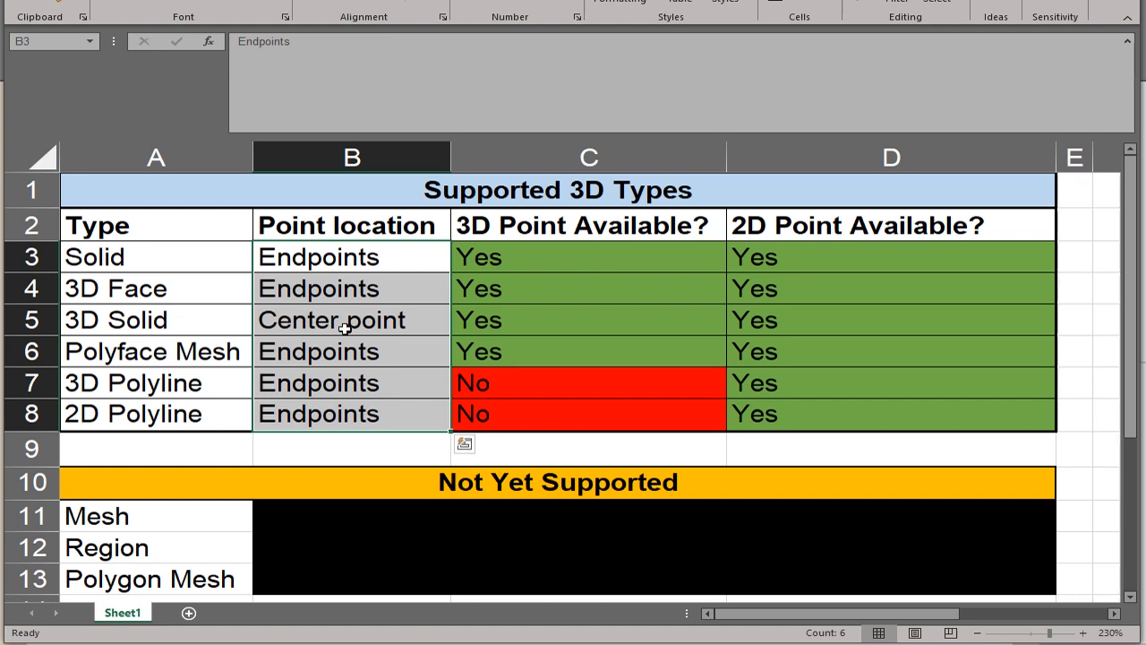
mouse_move(339, 325)
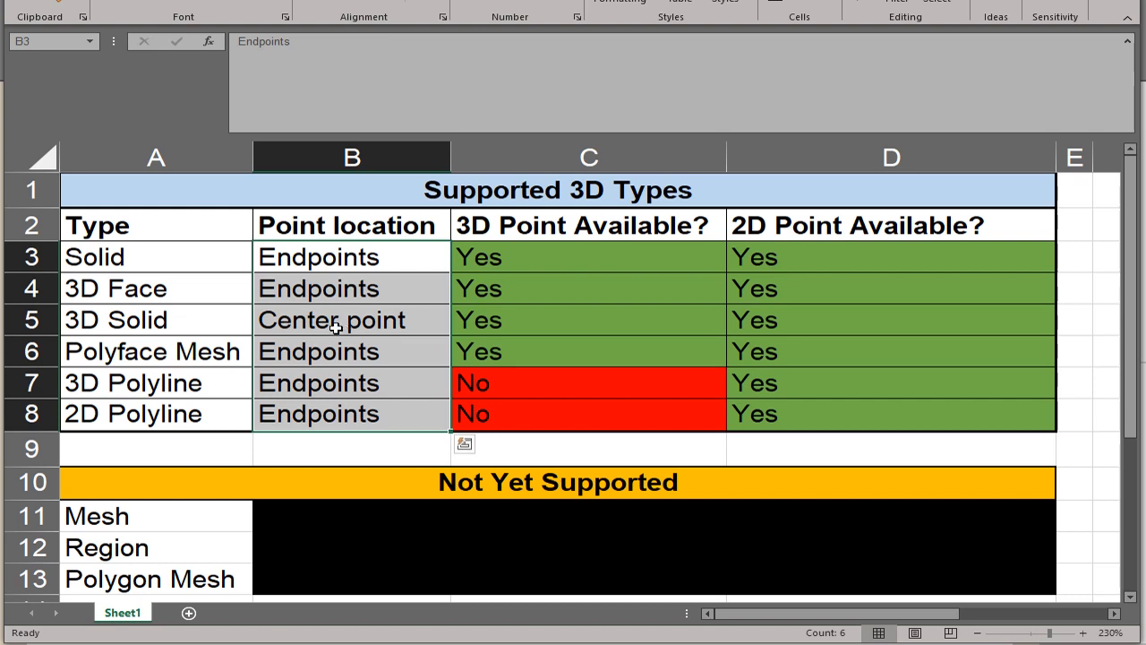
mouse_move(336, 302)
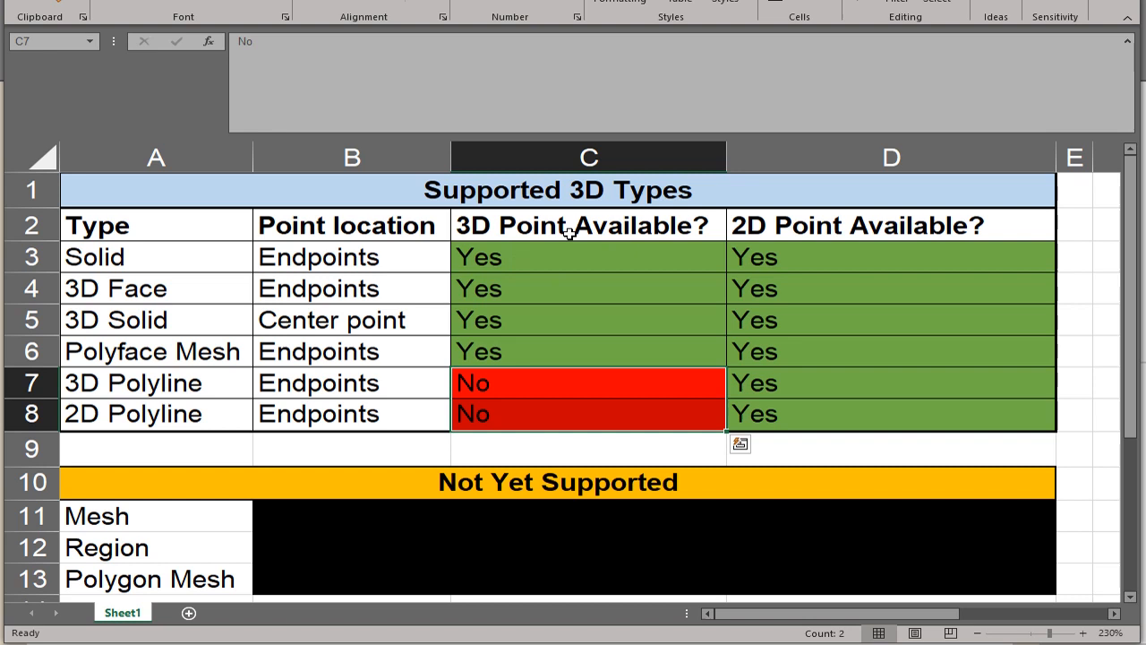
mouse_move(228, 426)
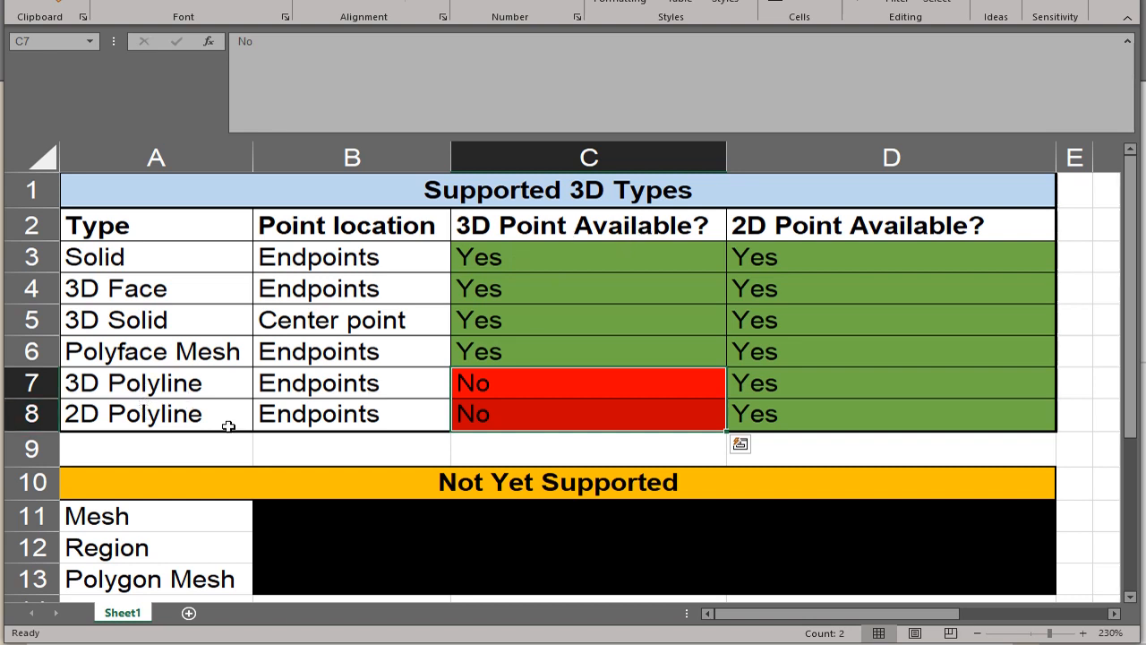
mouse_move(633, 272)
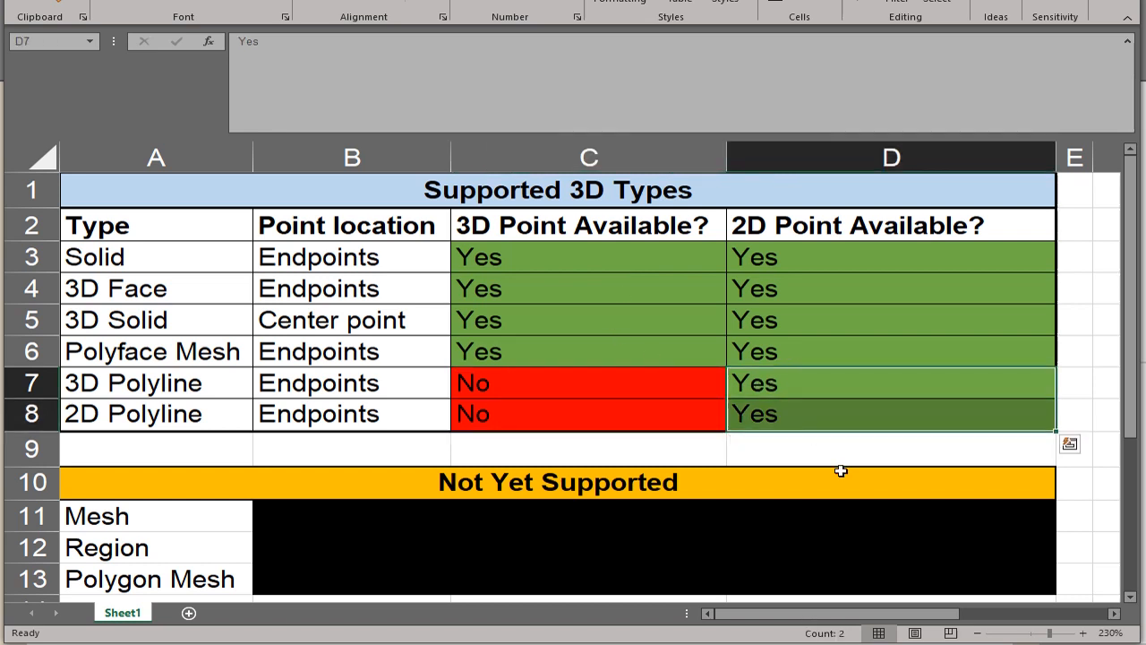
mouse_move(843, 466)
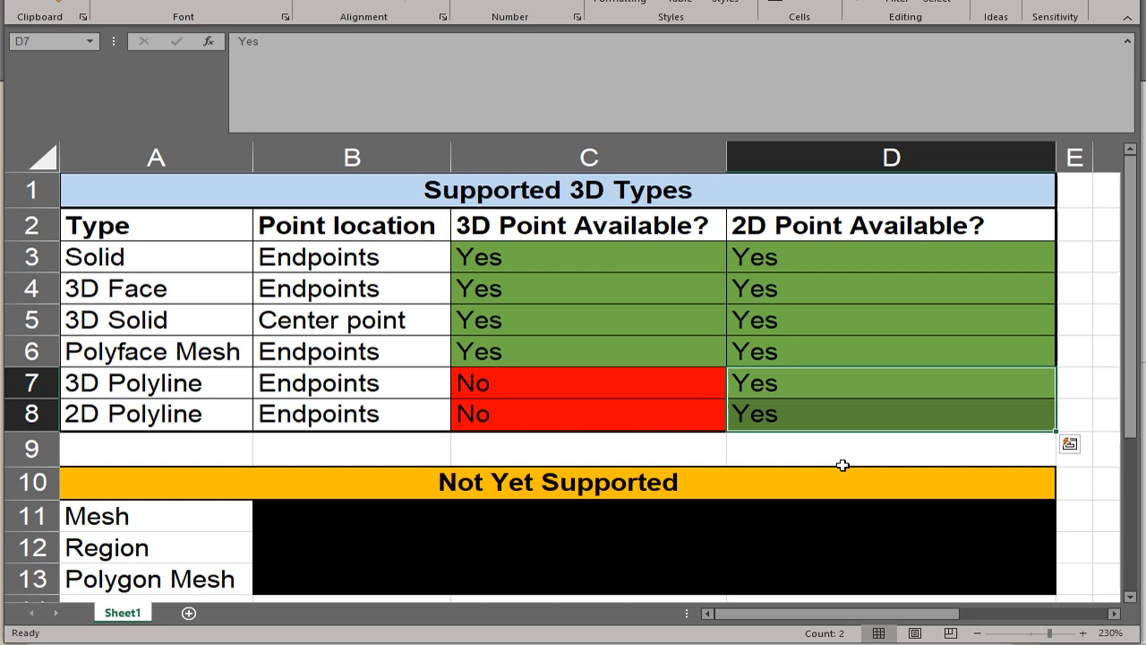
mouse_move(682, 438)
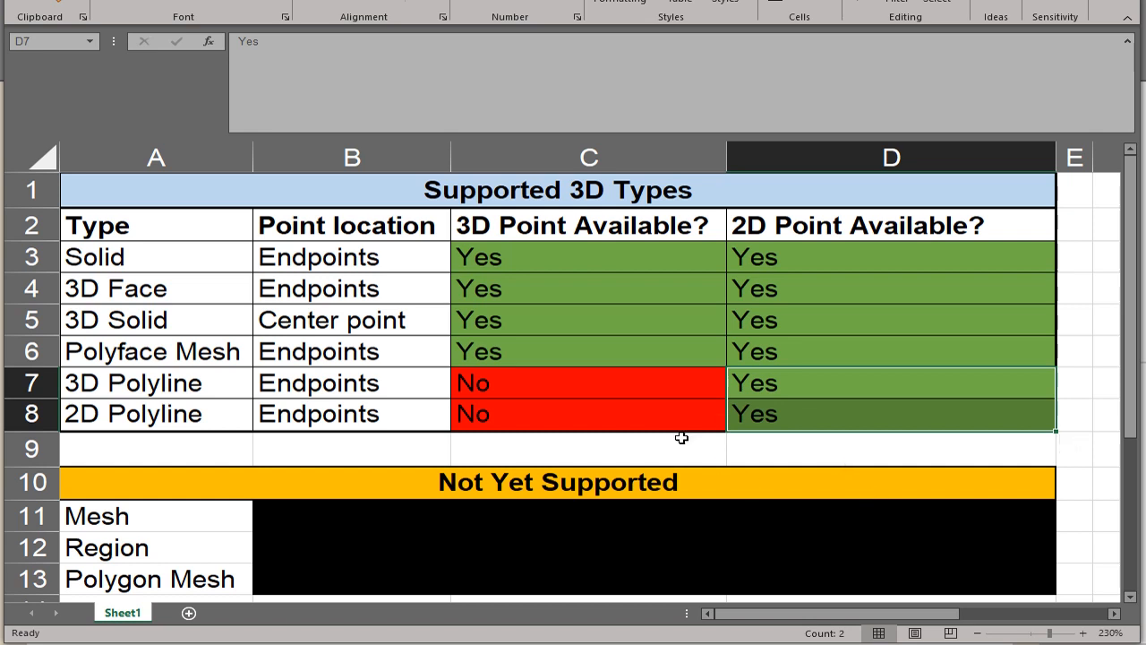
mouse_move(575, 433)
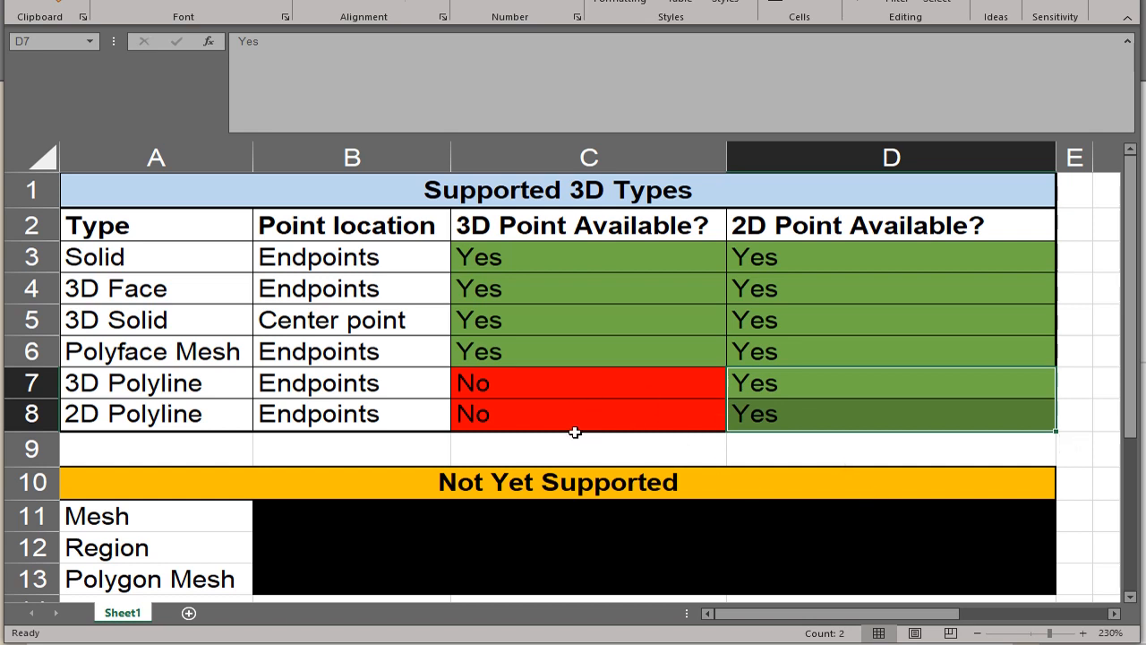
mouse_move(816, 445)
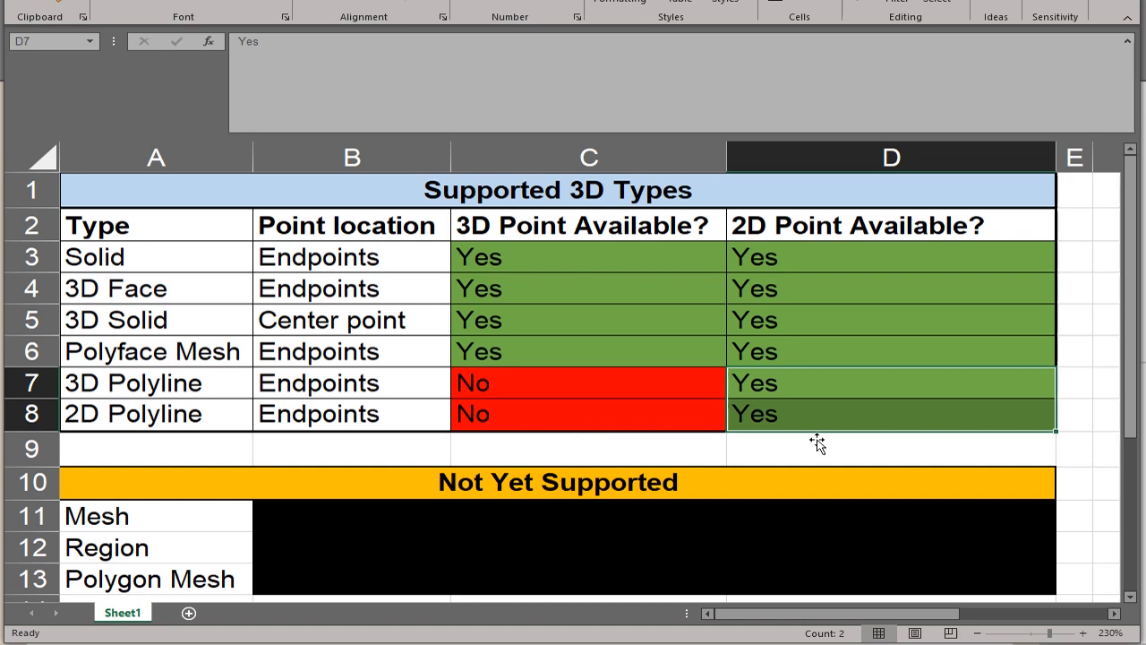
click(891, 449)
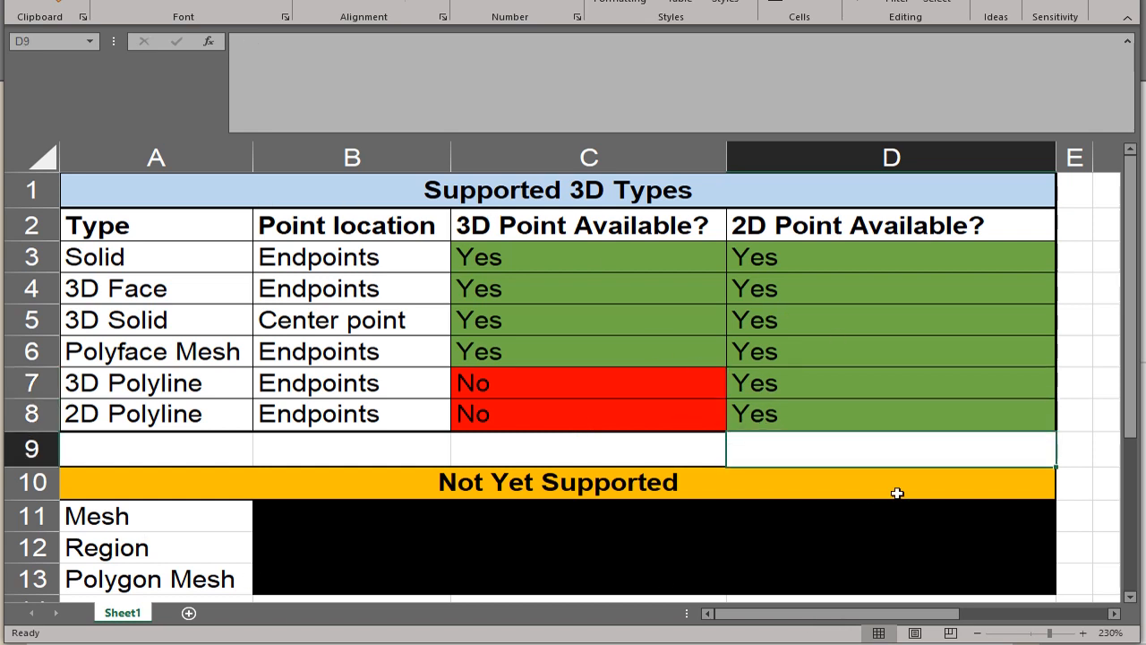
mouse_move(1067, 458)
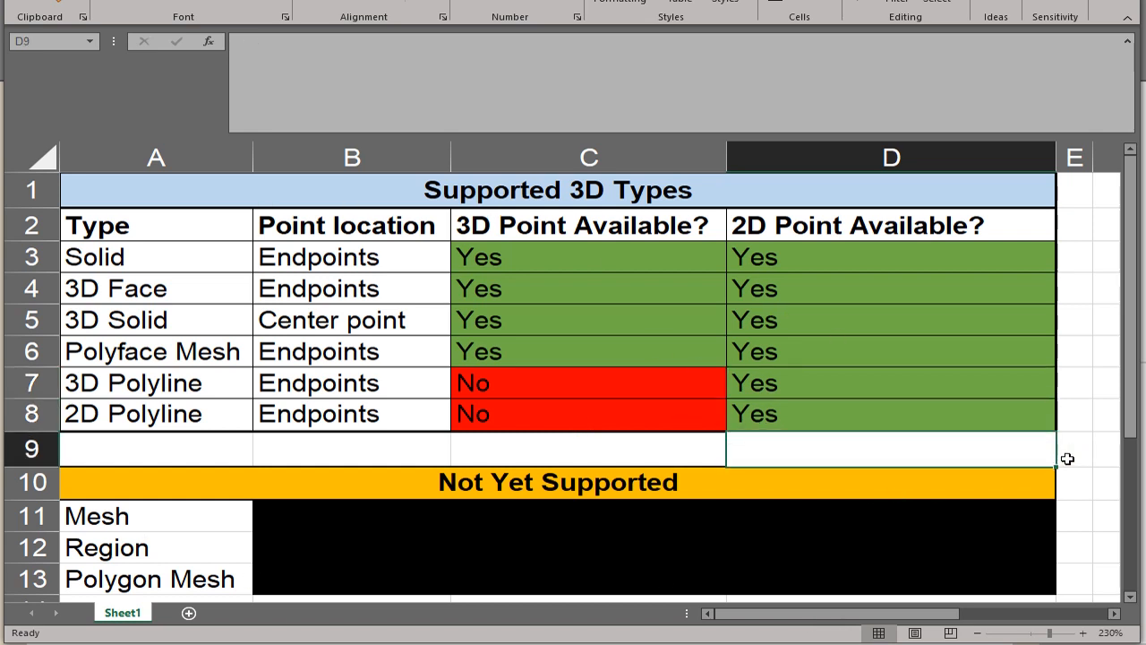
mouse_move(513, 371)
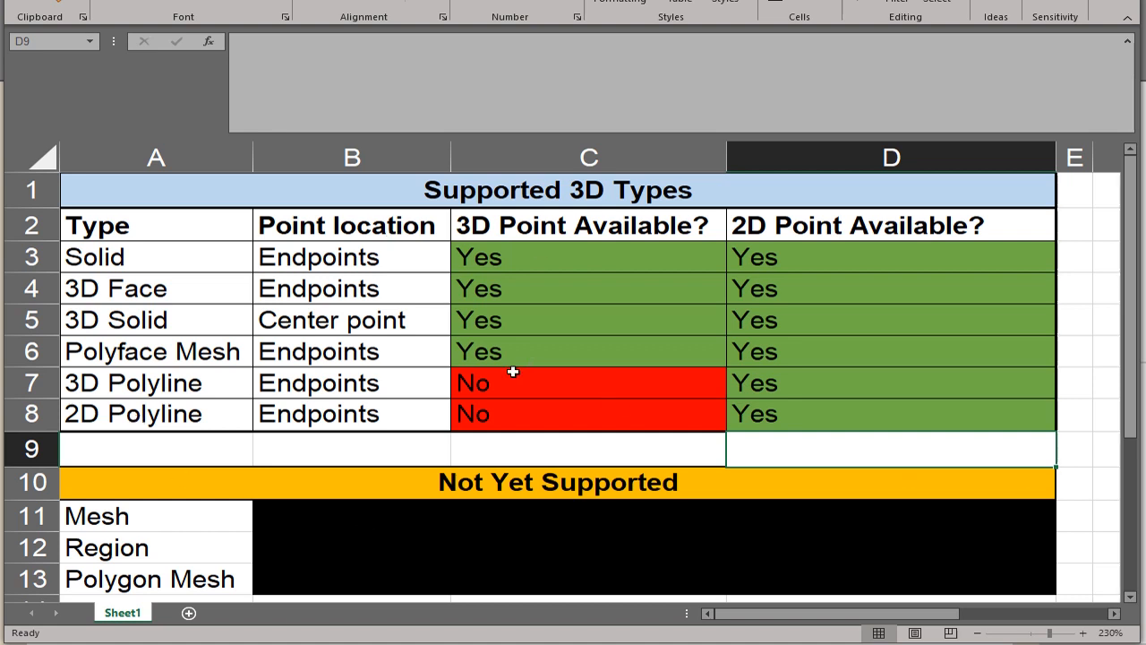
mouse_move(170, 257)
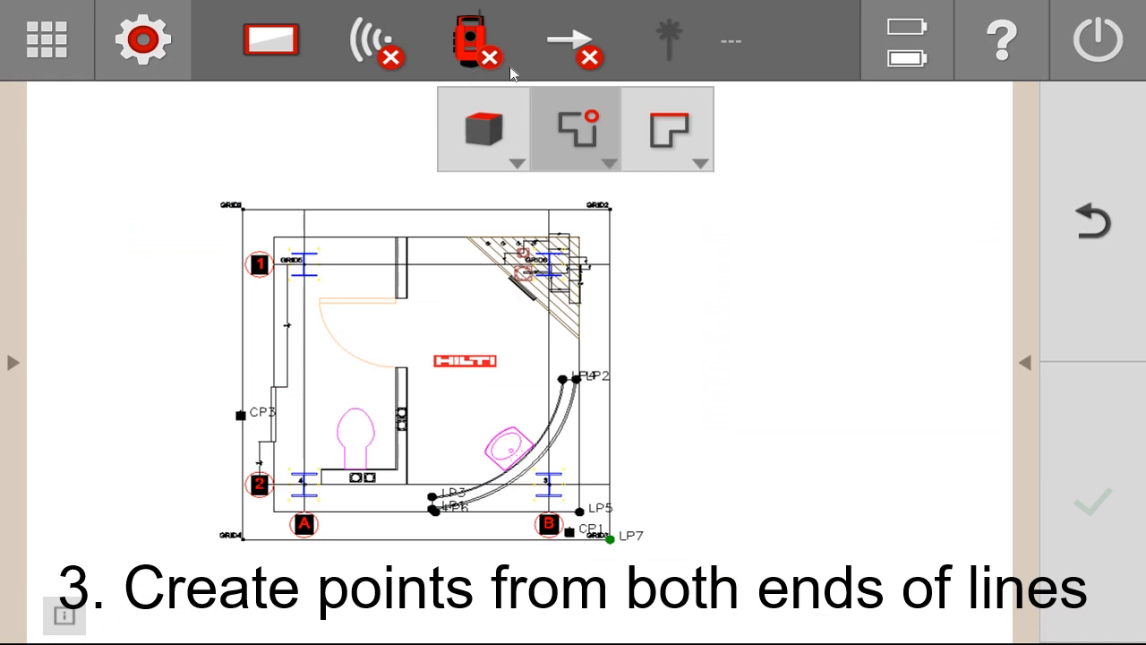
mouse_move(614, 146)
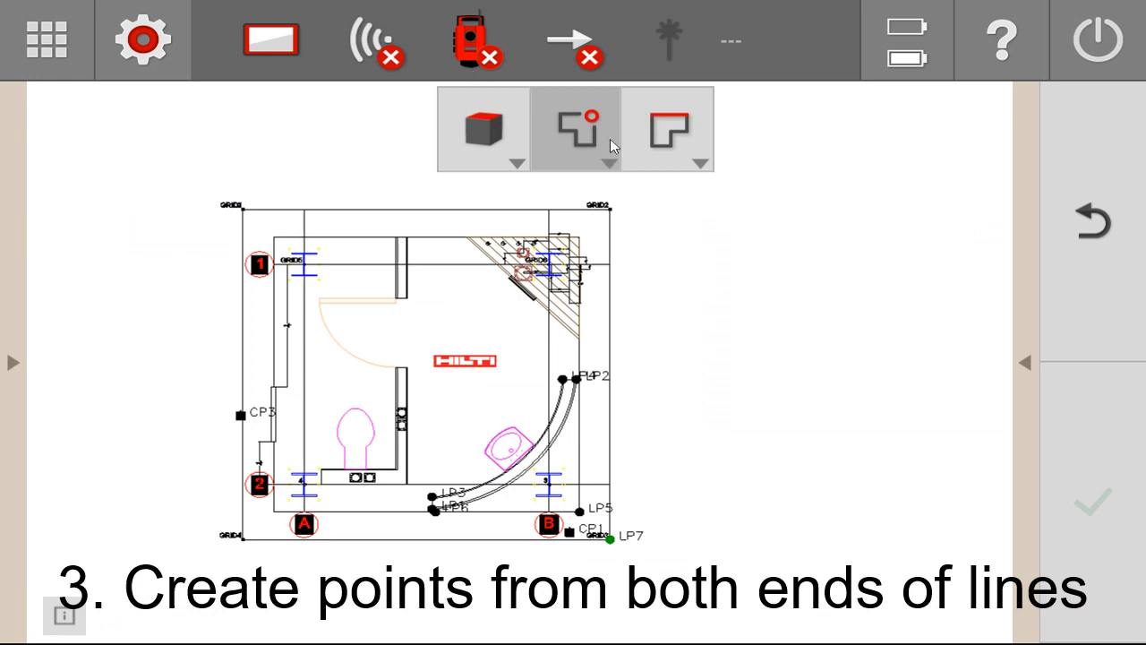
mouse_move(556, 146)
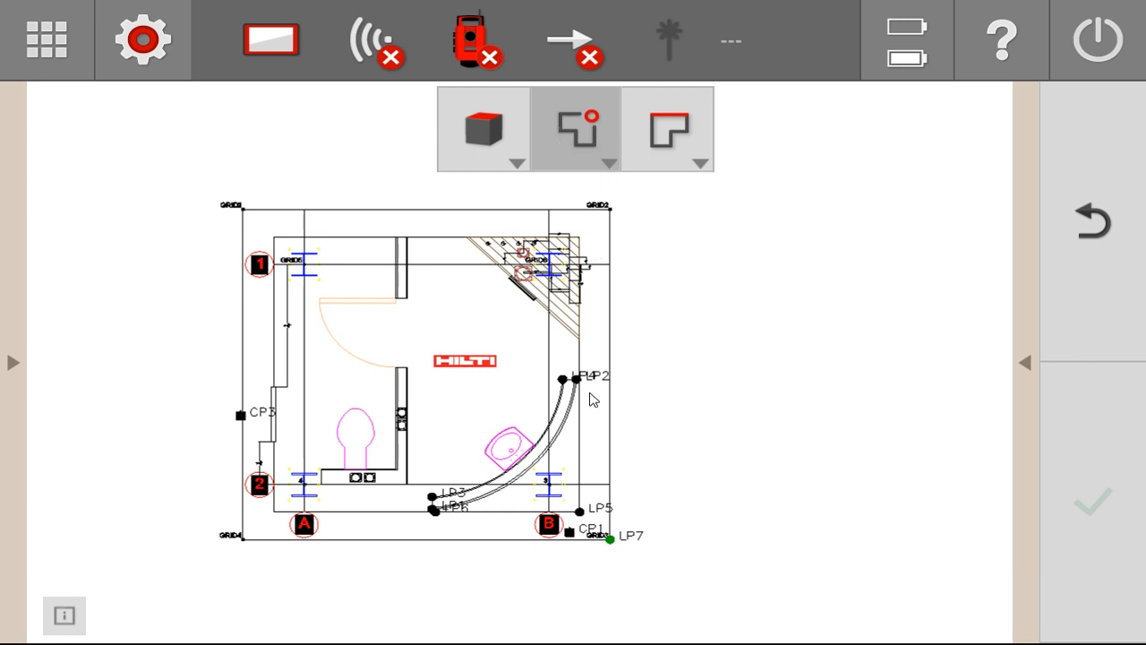
Choose the offset-from-line-end point tool for the top grid line
click(141, 39)
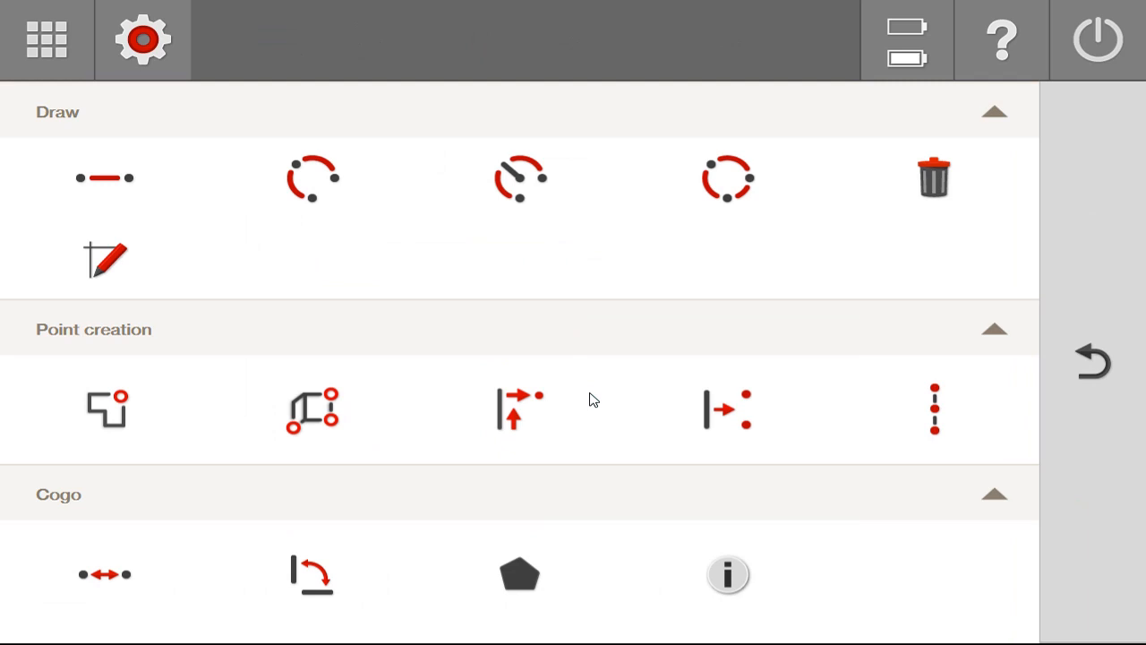
mouse_move(517, 420)
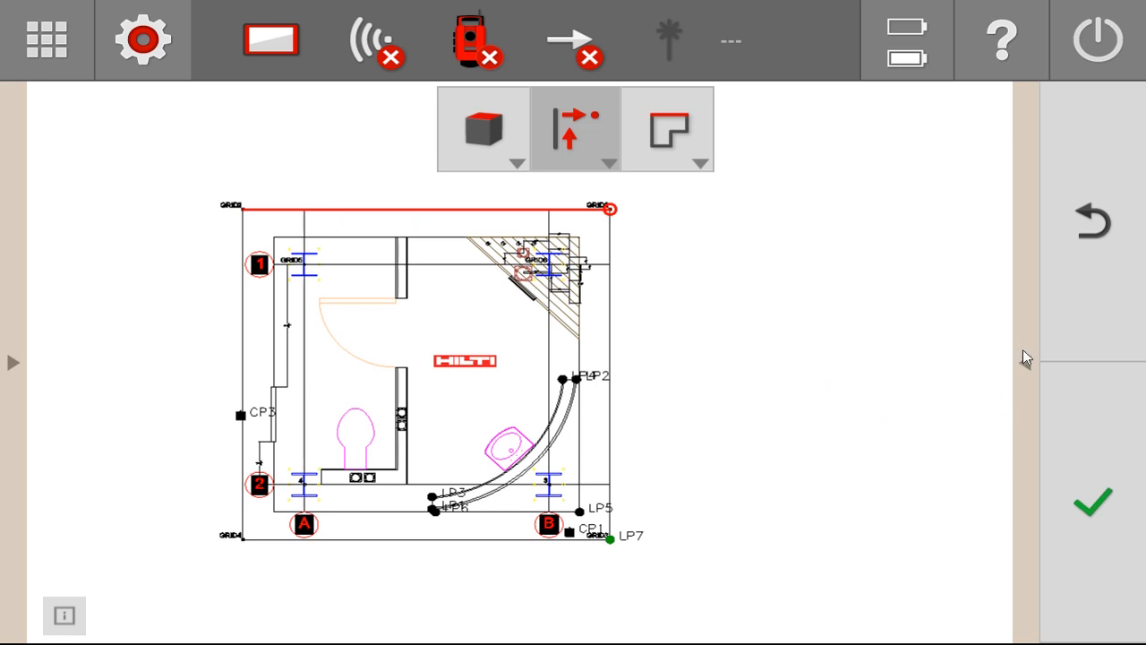
Preview a Layout point with L 1 ft, O 1 ft, H 0 ft at the line's right end
click(576, 128)
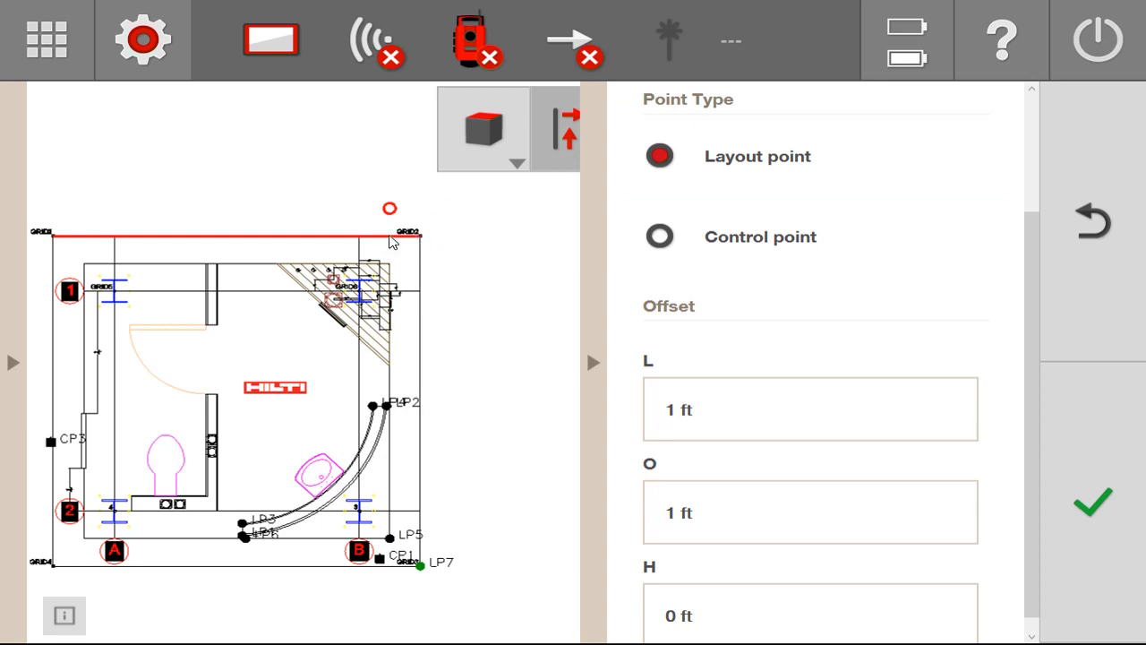
mouse_move(255, 240)
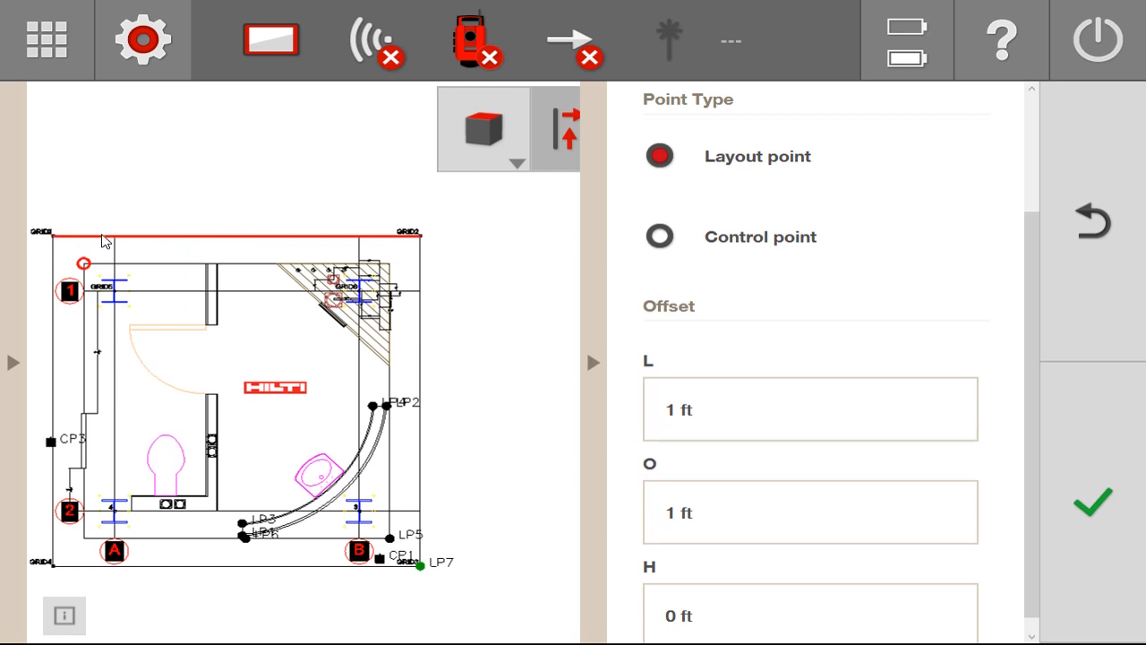
mouse_move(312, 243)
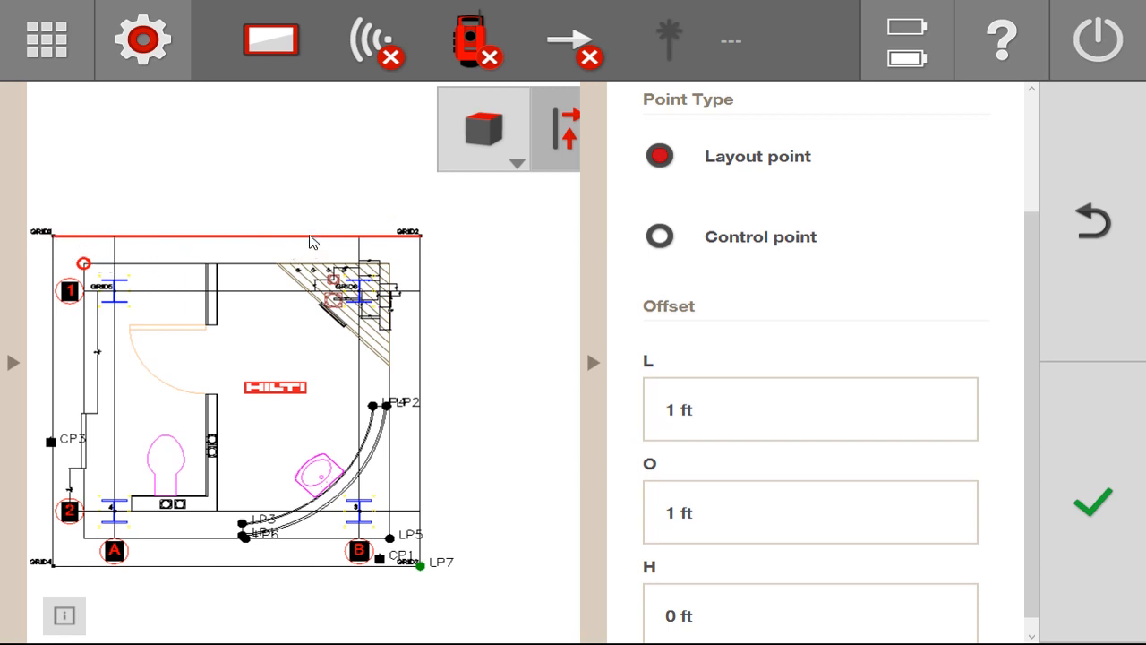
click(1094, 502)
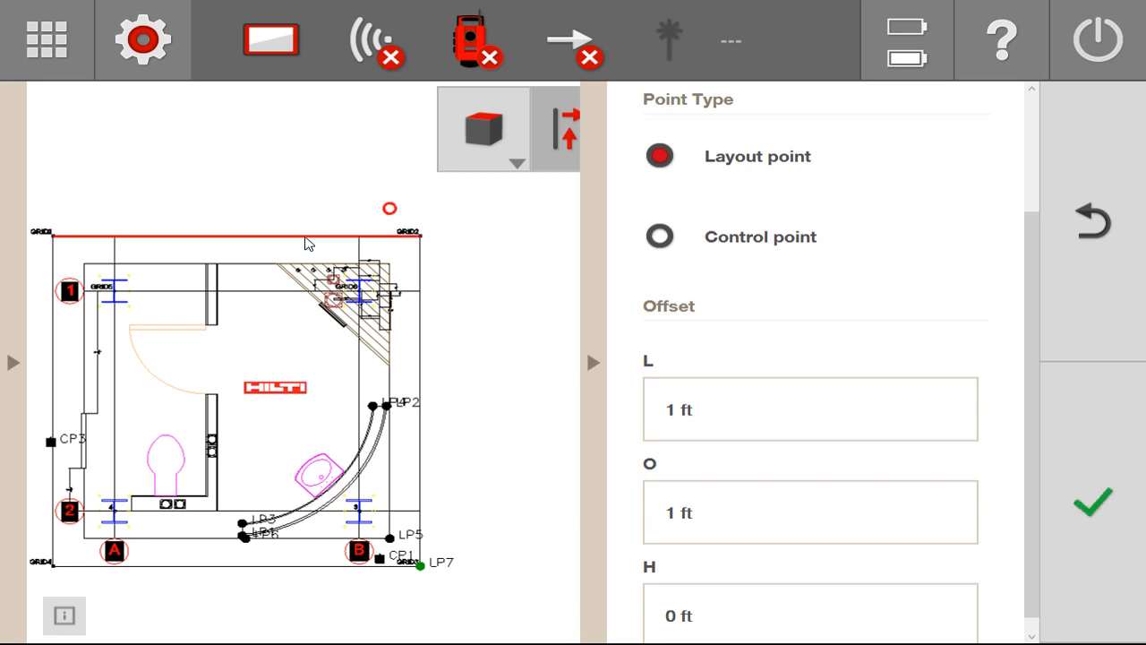
mouse_move(405, 242)
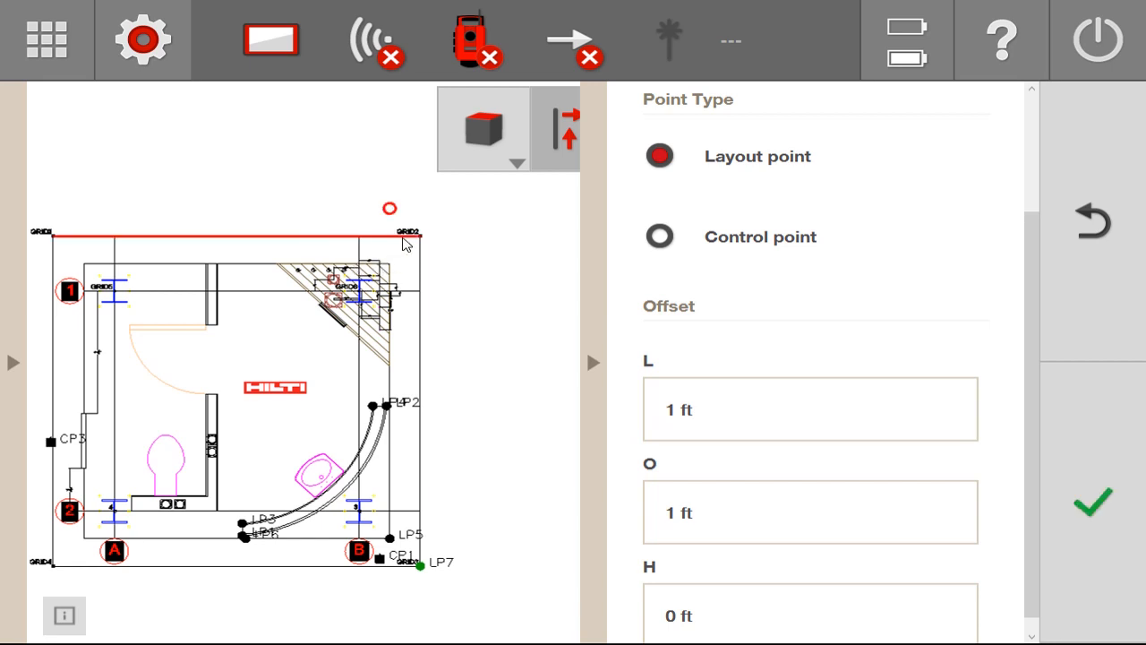
mouse_move(402, 242)
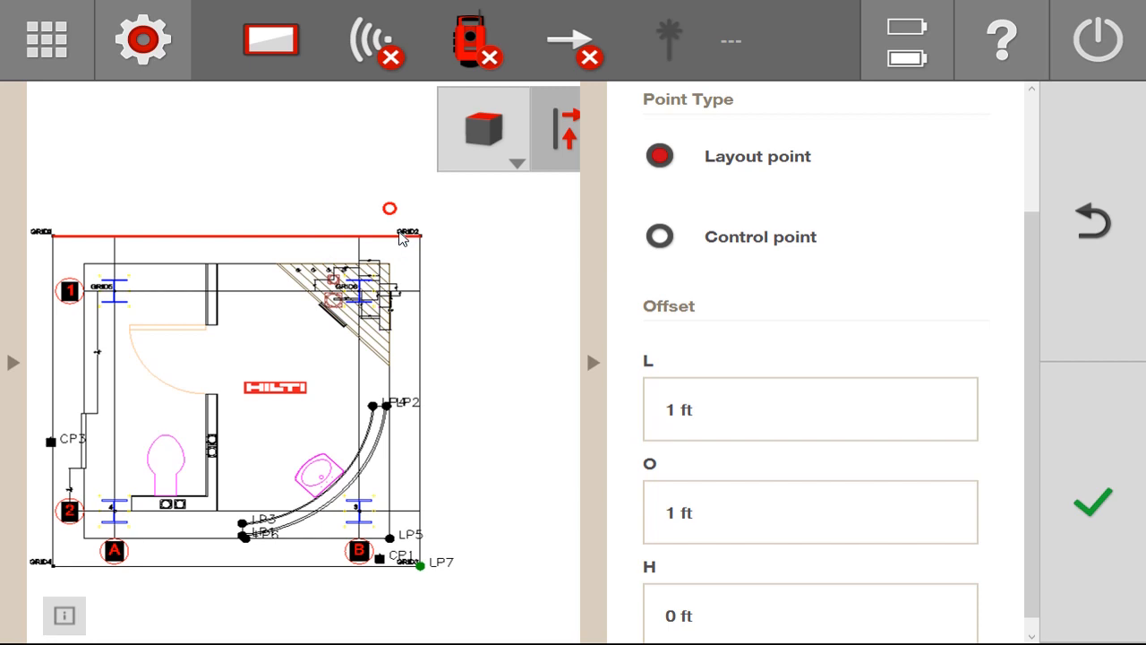